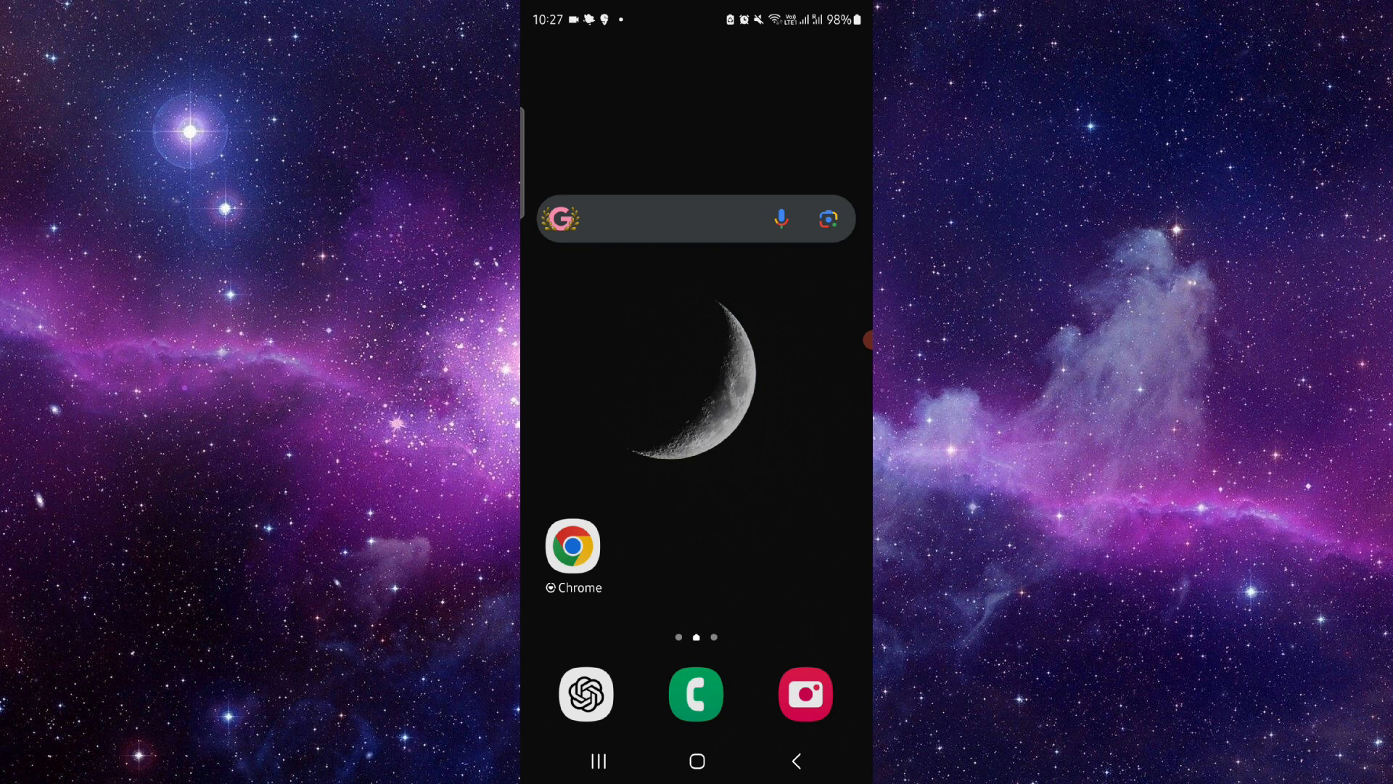
Launch Chrome from the home screen to show the Telecom Asia Sport Crickex bonuses list
left_click(573, 545)
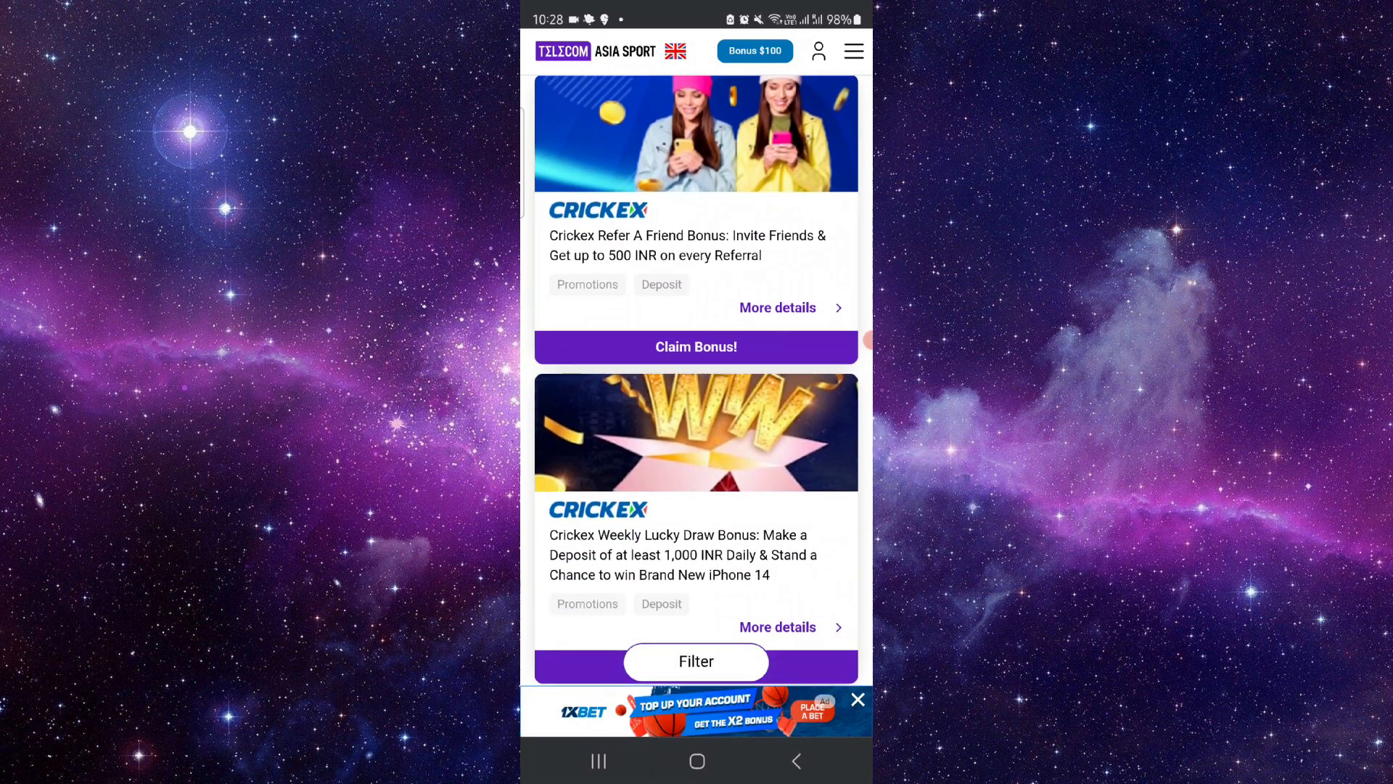
Open a Crickex bonus offer from the Telecom Asia Sport bonus list
left_click(696, 347)
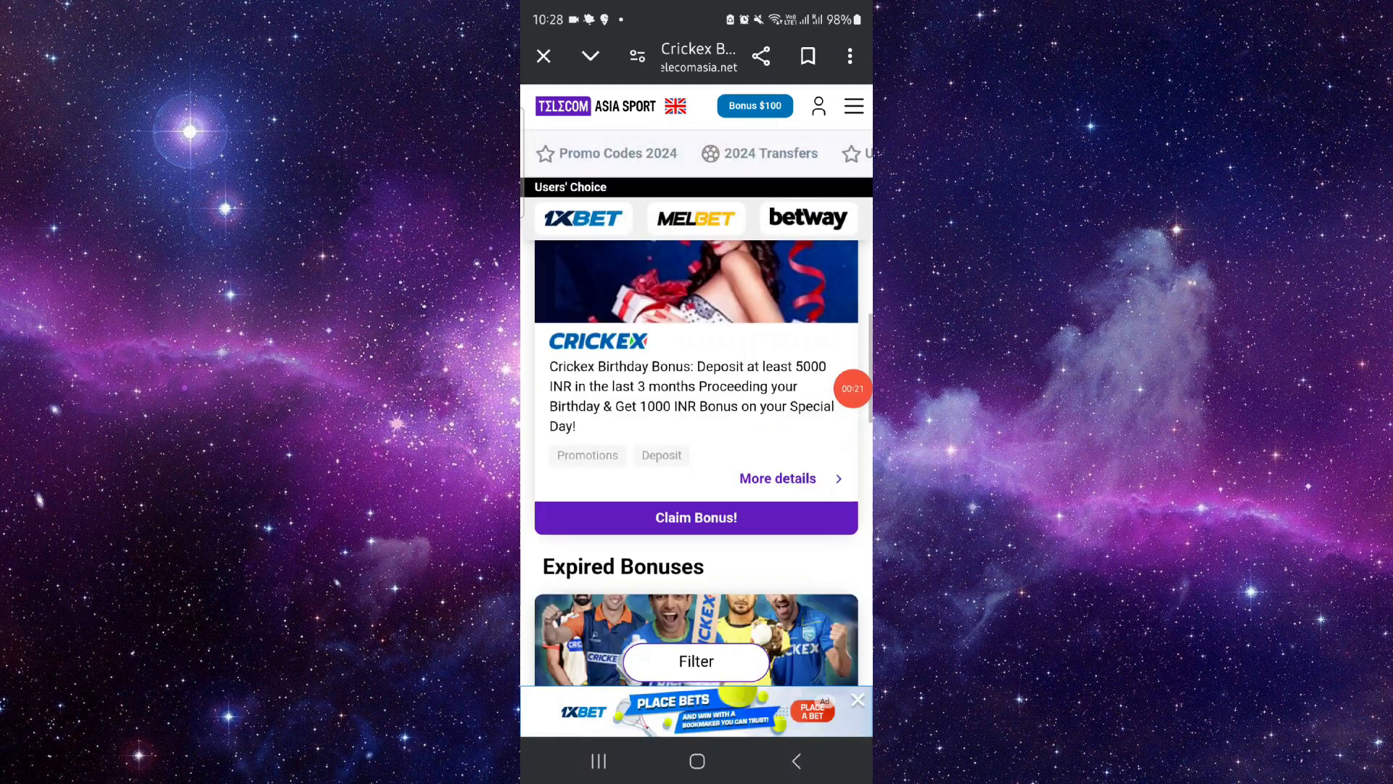
Claim the bonus to open Crickex sign-up with code 64FGusdV, then go home
left_click(696, 517)
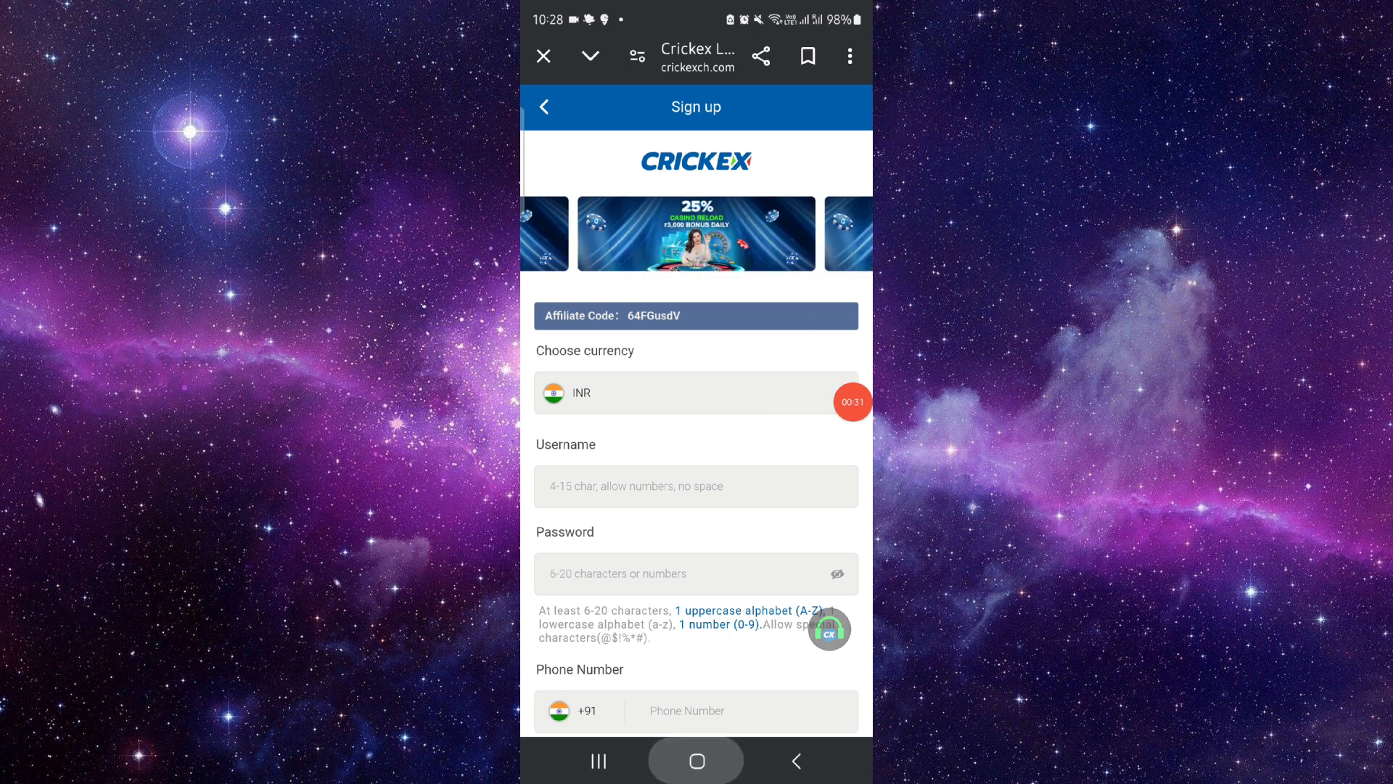
left_click(696, 760)
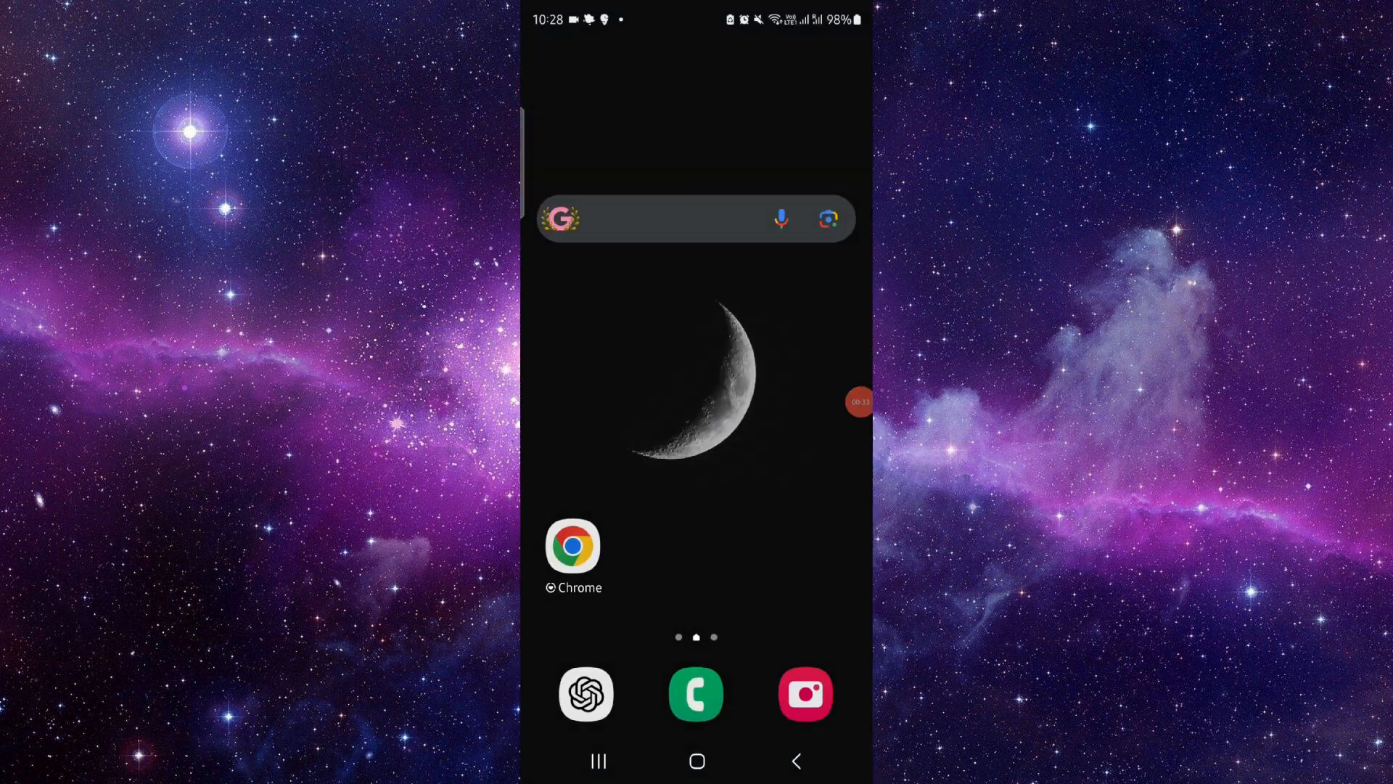